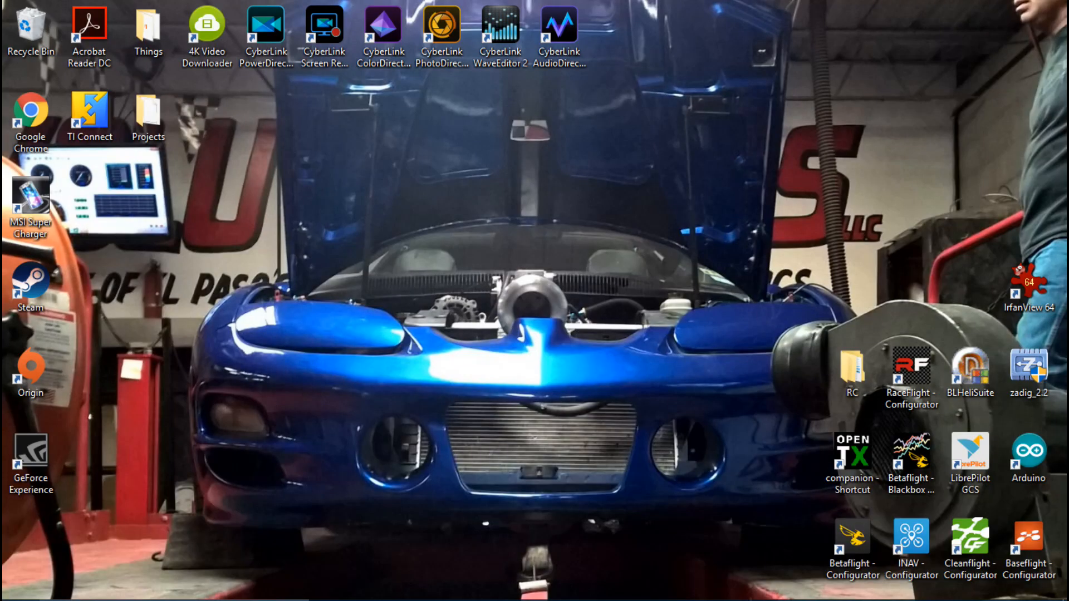
- Launch Betaflight Configurator and connect to the flight controller on COM5 at 115200
double_click(851, 539)
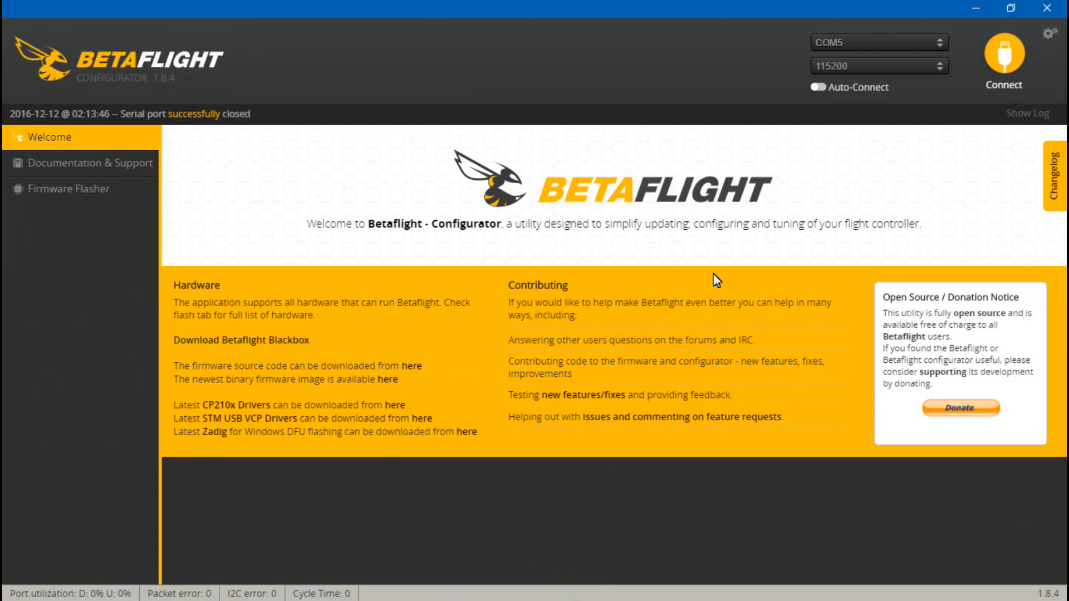
left_click(1002, 58)
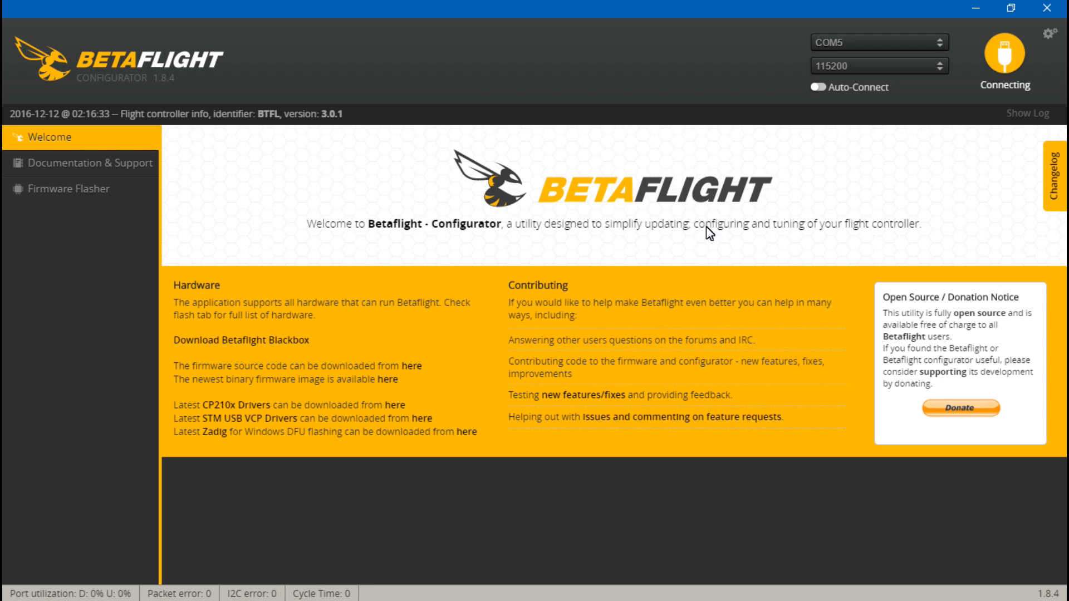
left_click(1003, 54)
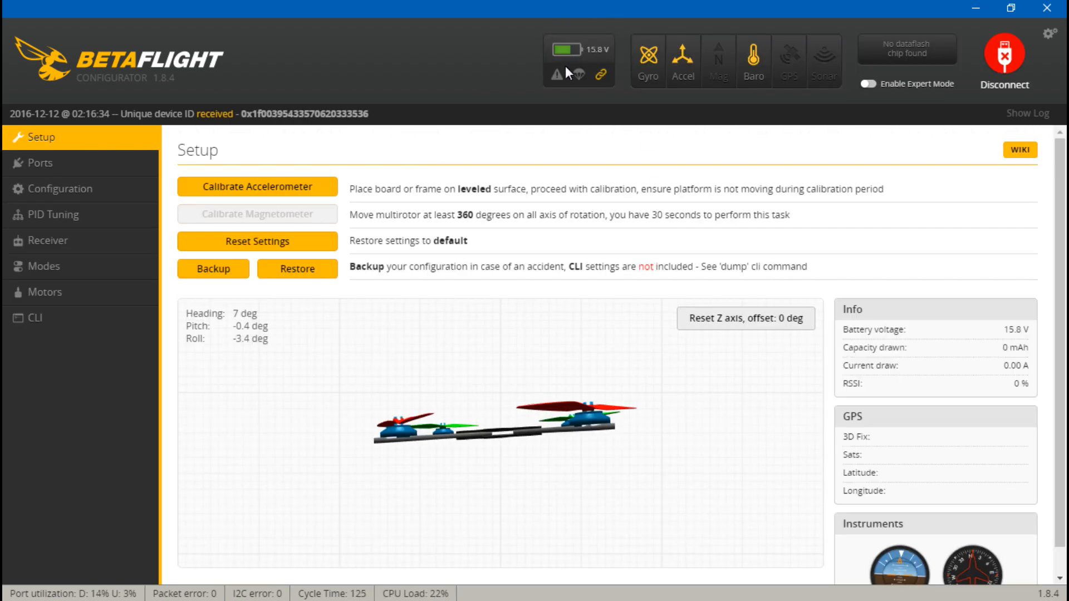
mouse_move(80, 214)
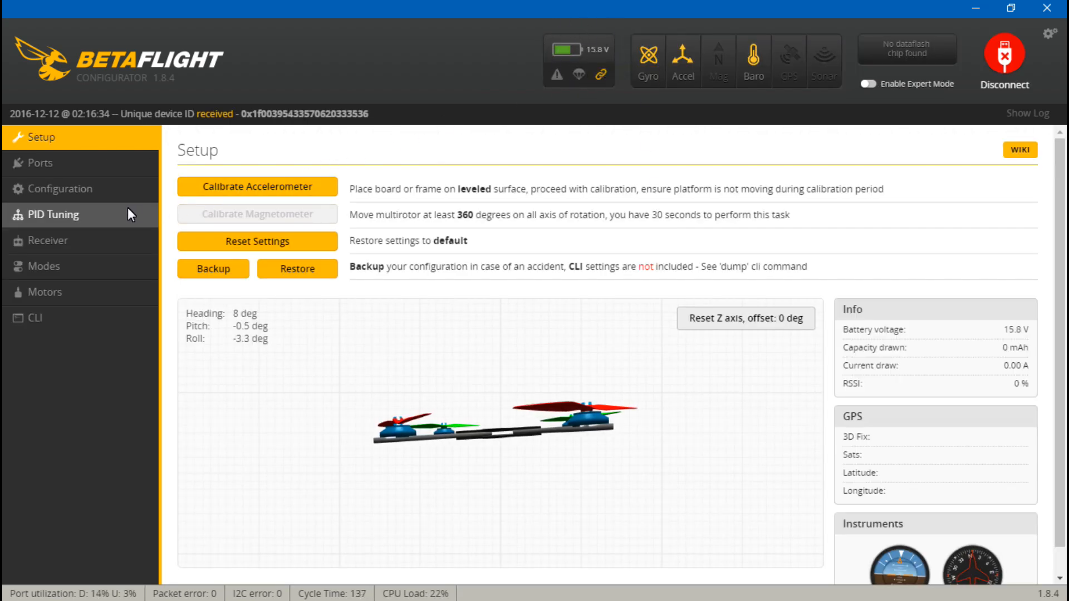
- Show the Configuration page's Battery Voltage panel, with voltage scale 110 reading 15.8 V
left_click(61, 188)
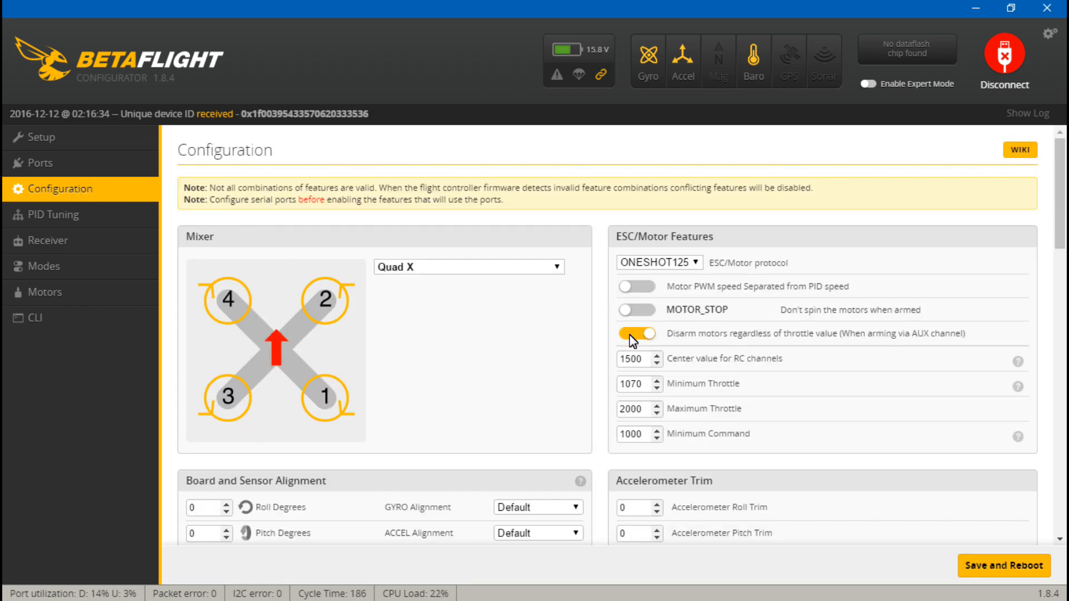
scroll("down", 3)
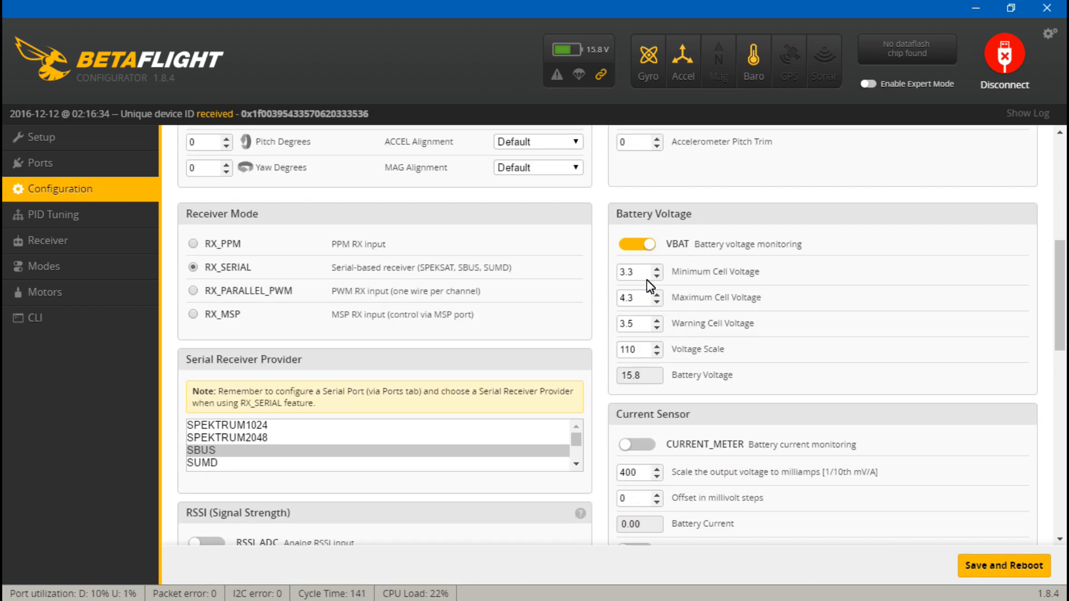
mouse_move(693, 321)
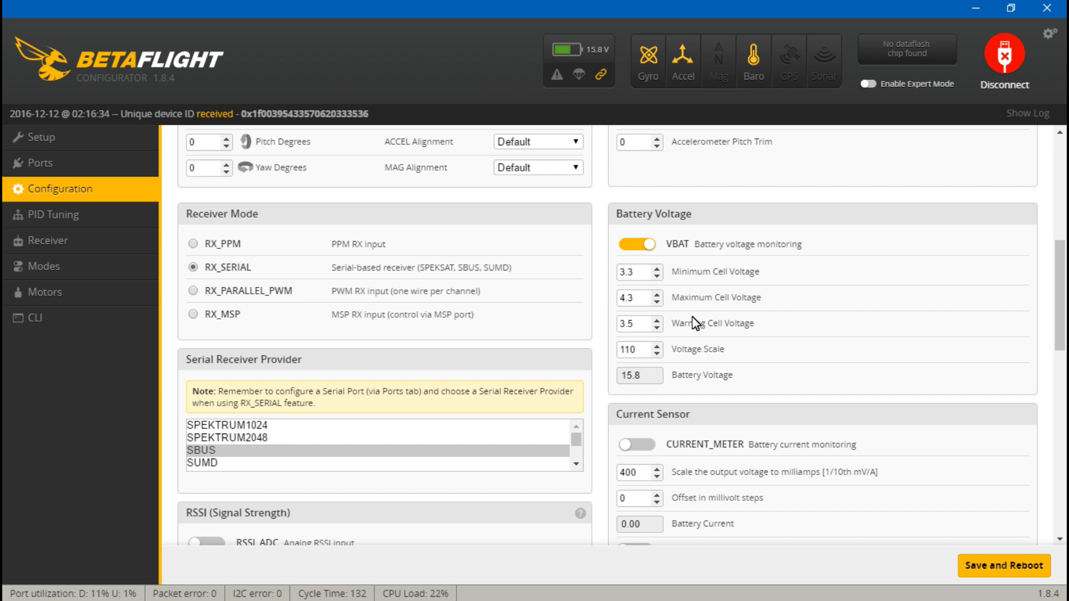
mouse_move(655, 301)
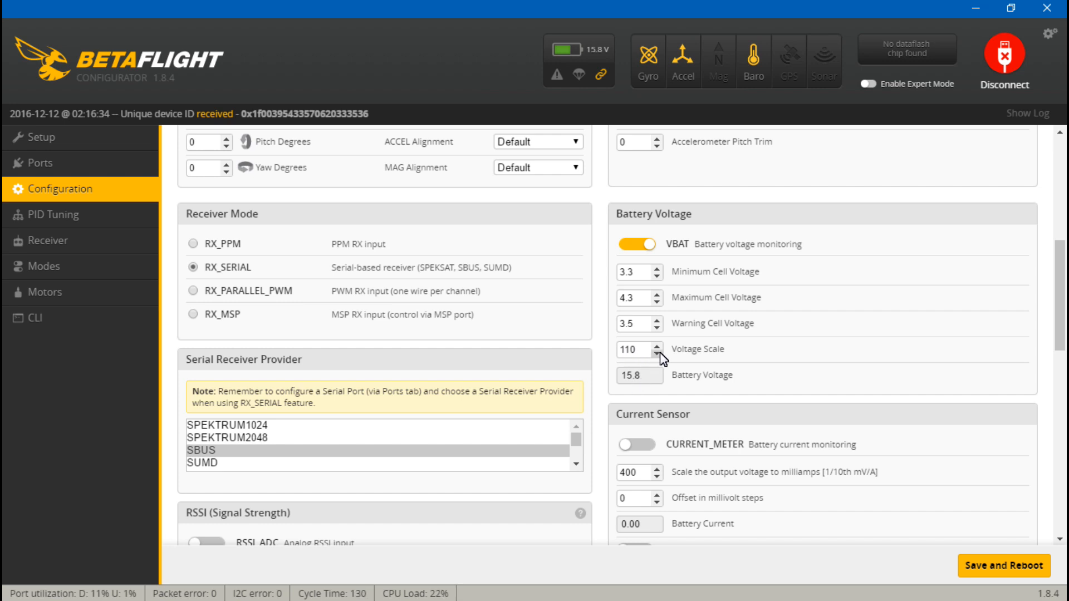
mouse_move(644, 279)
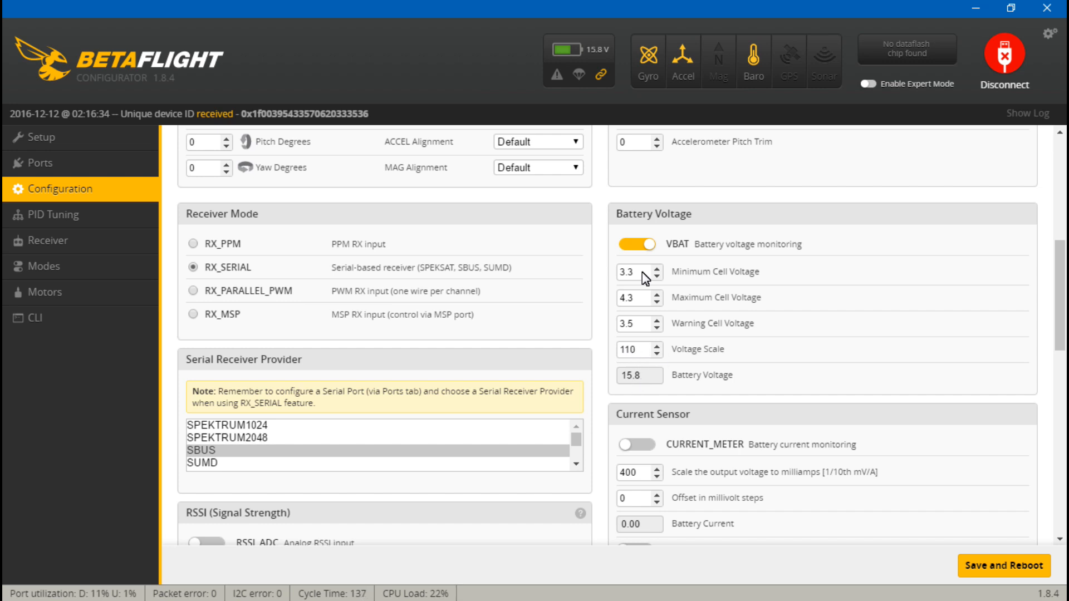
left_click(635, 298)
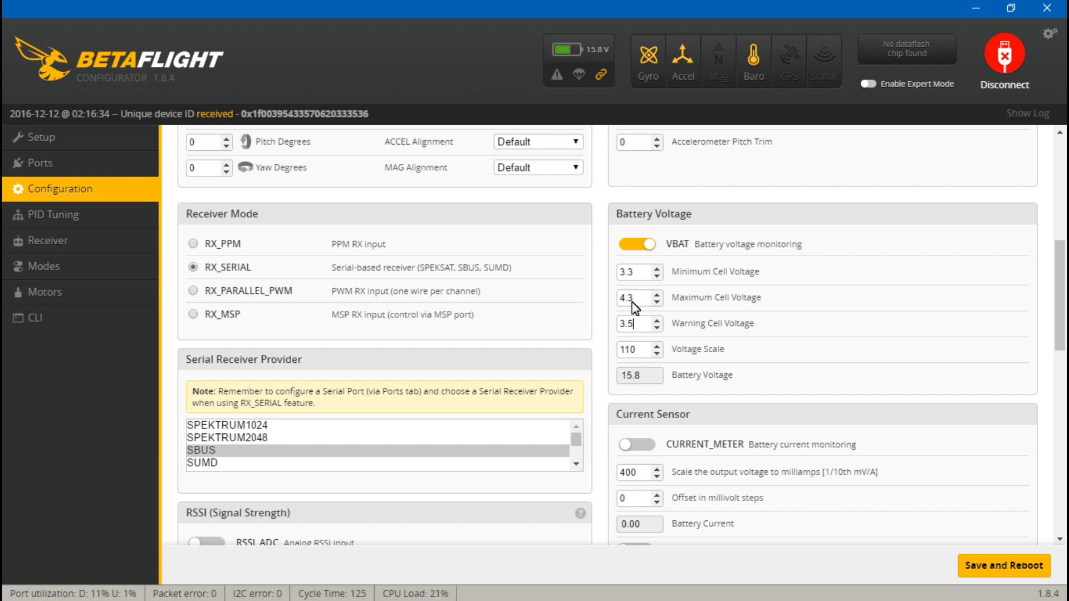
mouse_move(615, 292)
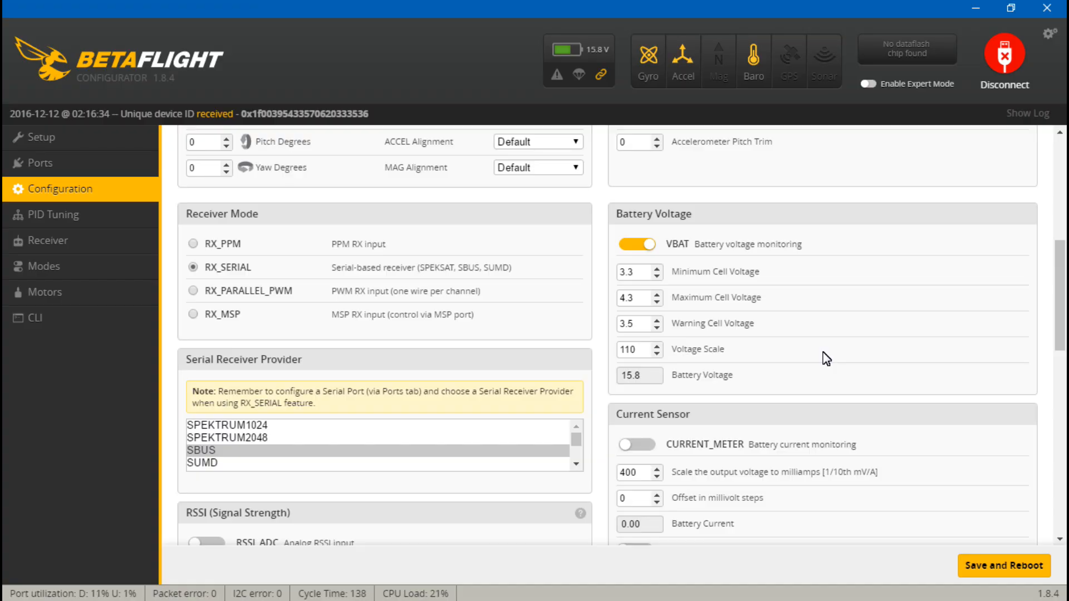
mouse_move(759, 32)
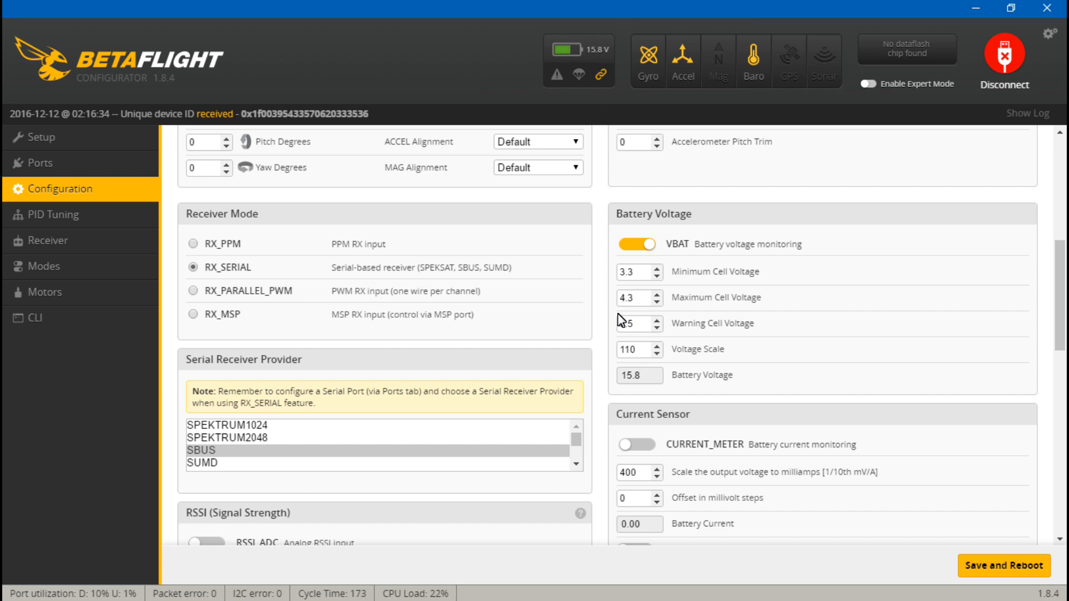
mouse_move(663, 215)
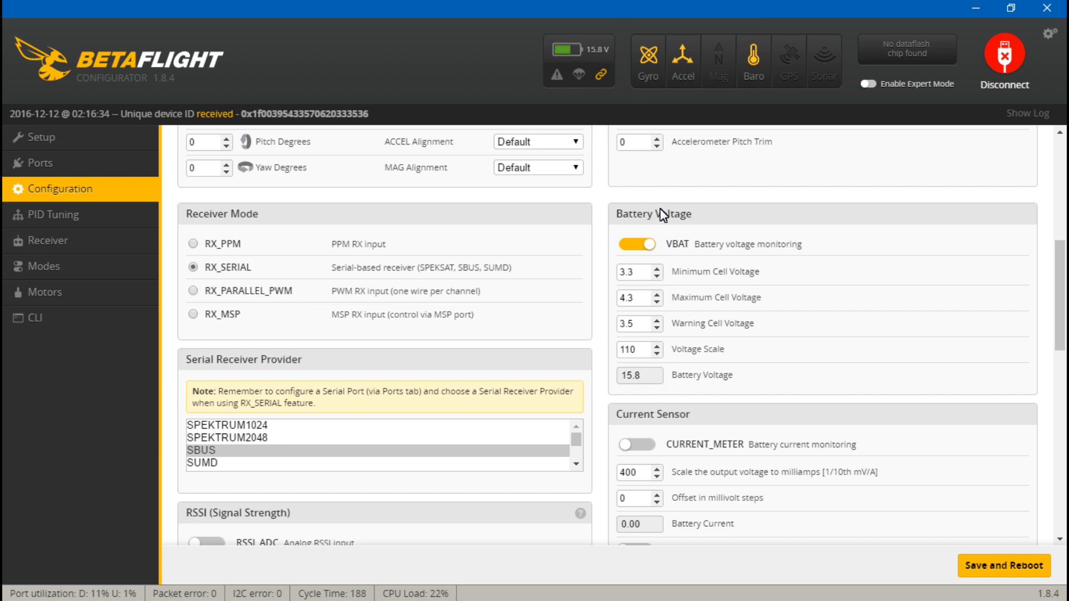
mouse_move(607, 392)
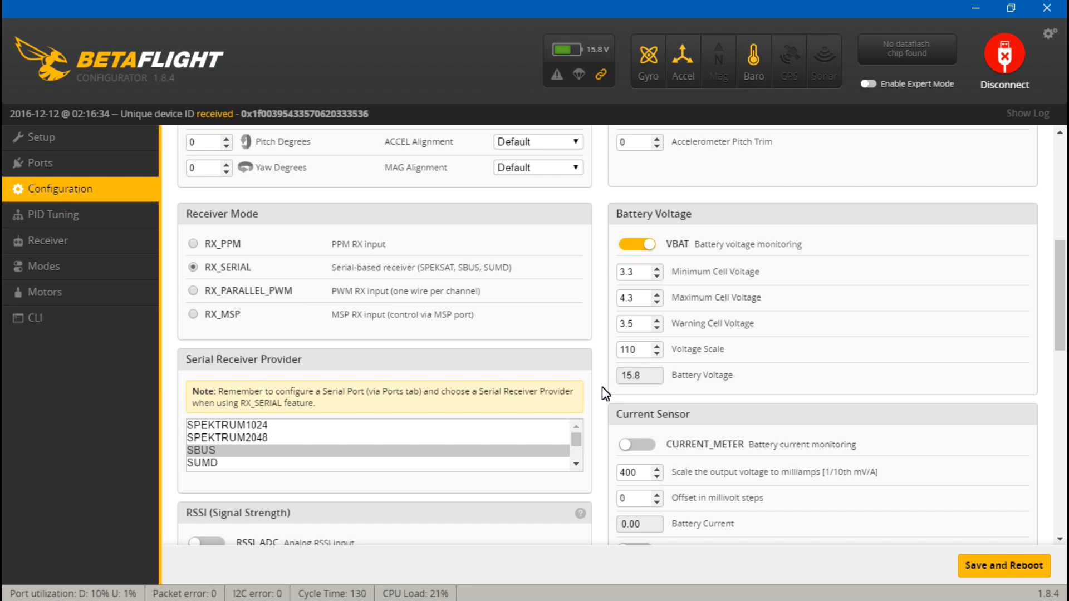
mouse_move(611, 361)
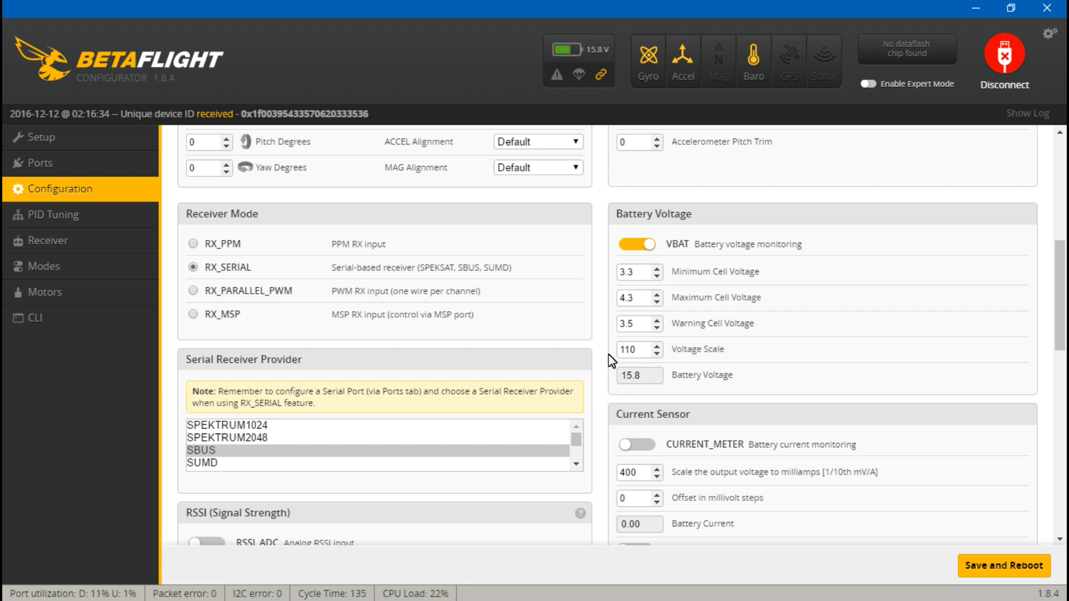
mouse_move(686, 355)
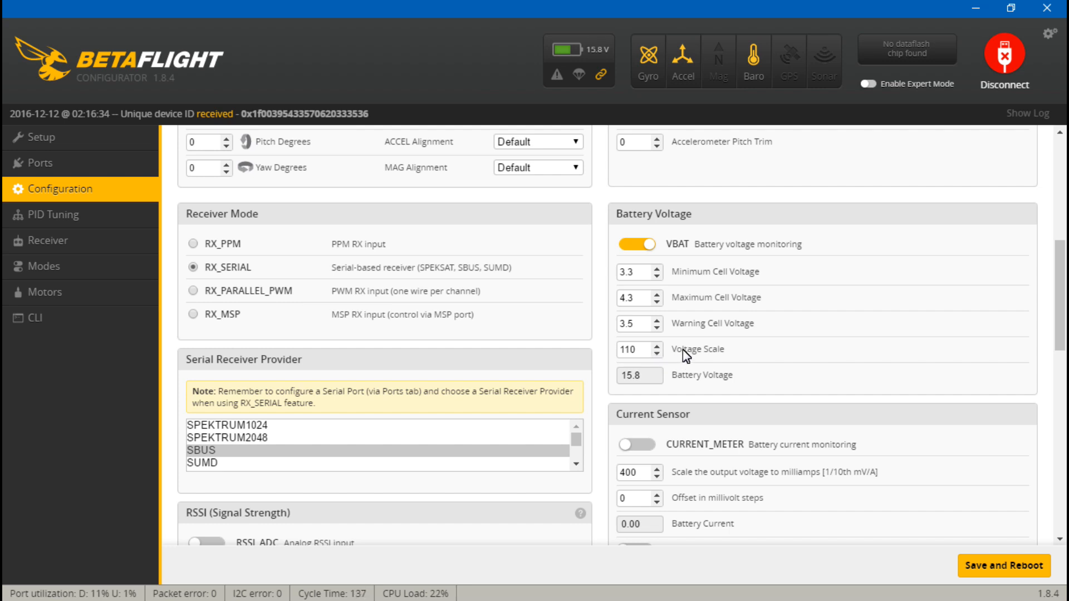
- Lower the voltage scale from 110 to 109
left_click(657, 355)
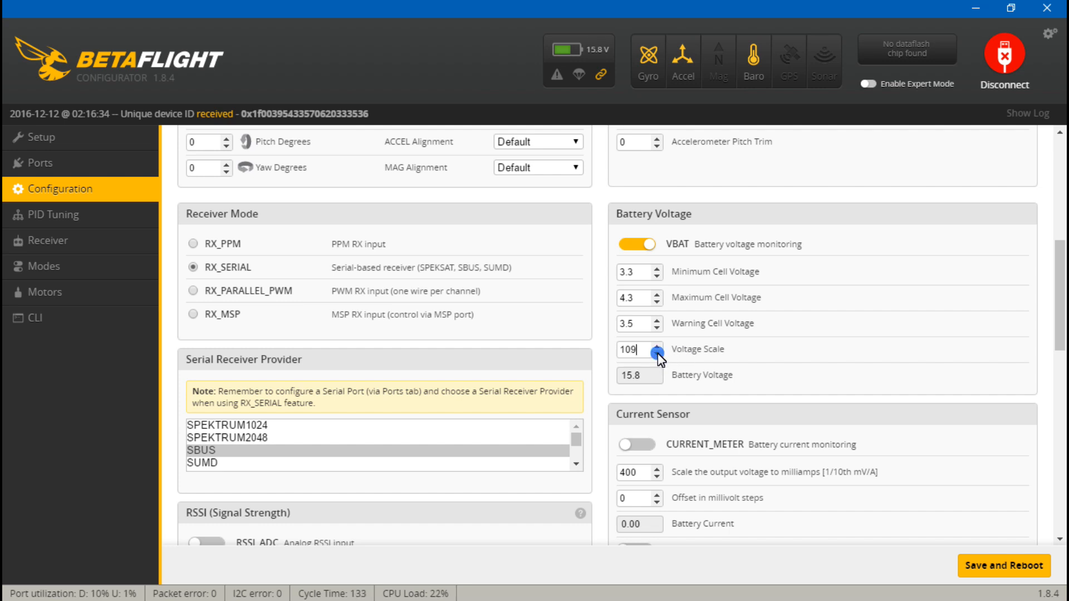
- Save and reboot, reconnect, and confirm voltage scale 109 now gives a 15.7 V reading
left_click(1003, 55)
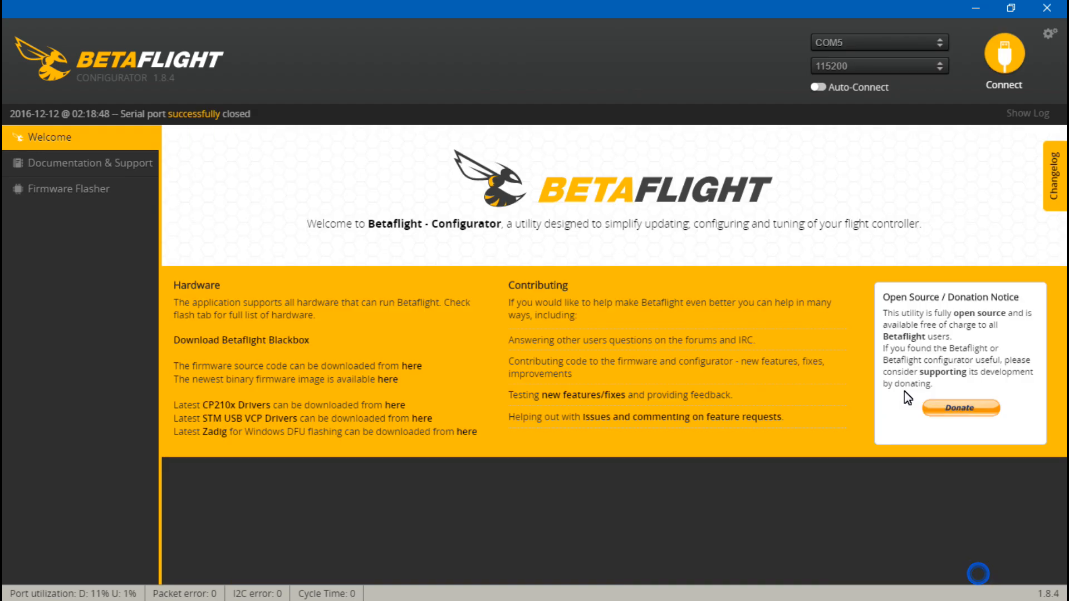
mouse_move(844, 181)
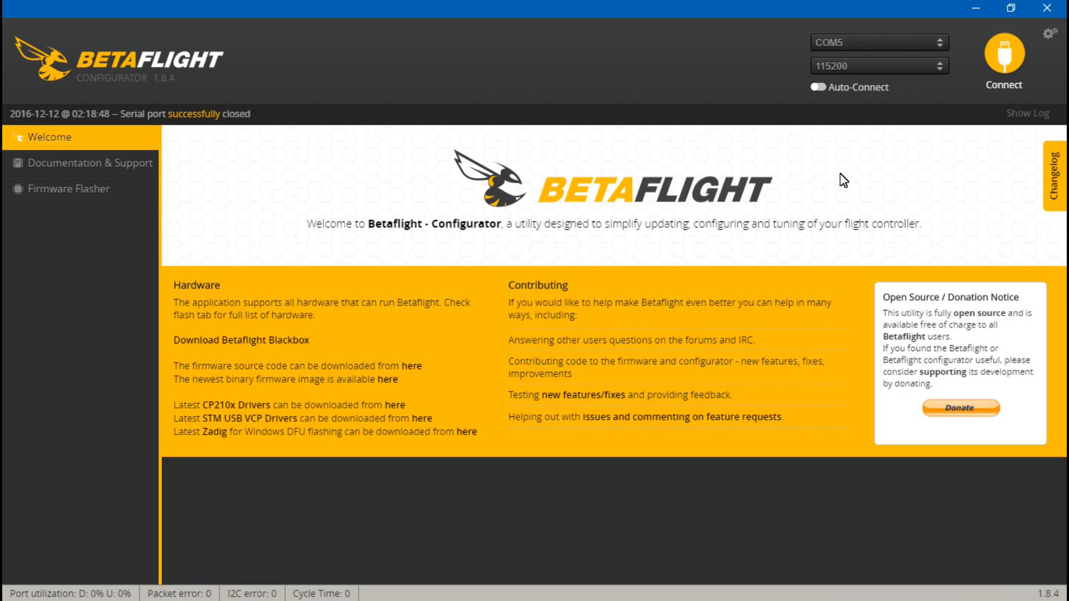
left_click(1002, 58)
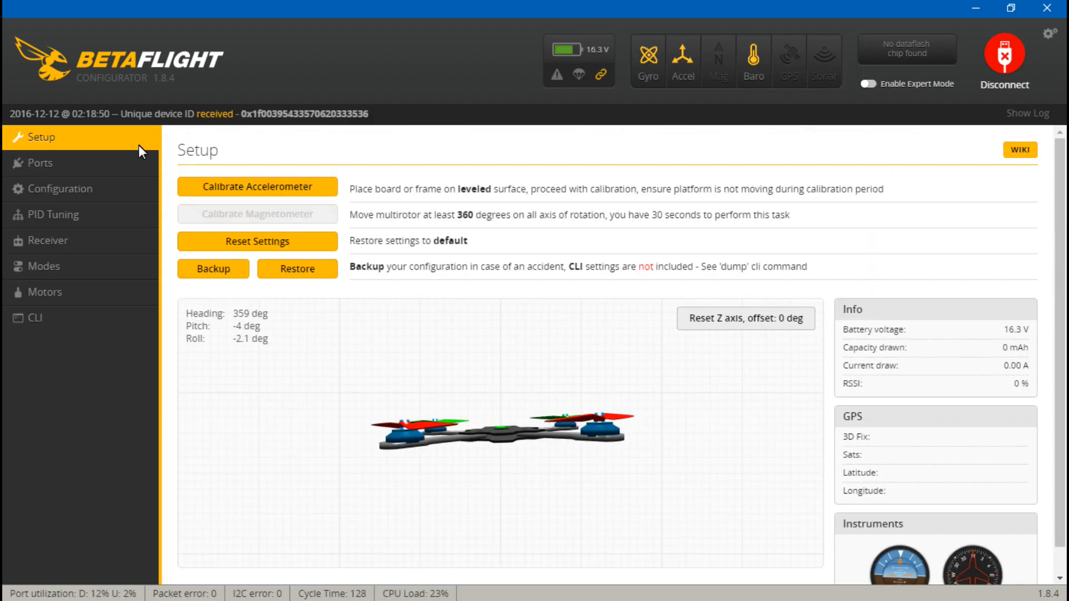
left_click(61, 189)
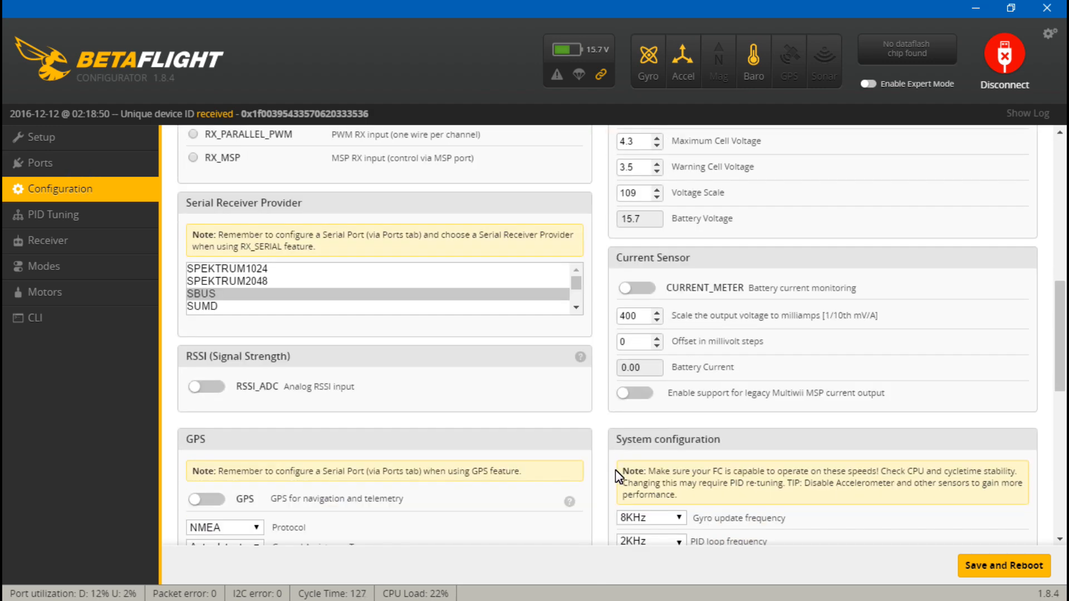
scroll("up", 3)
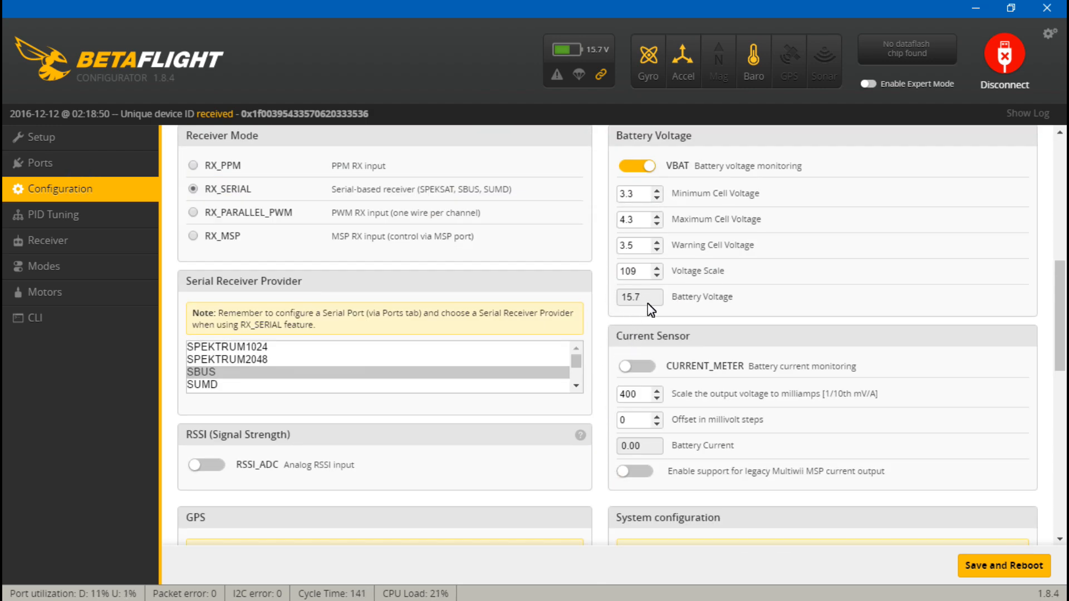
scroll("up", 3)
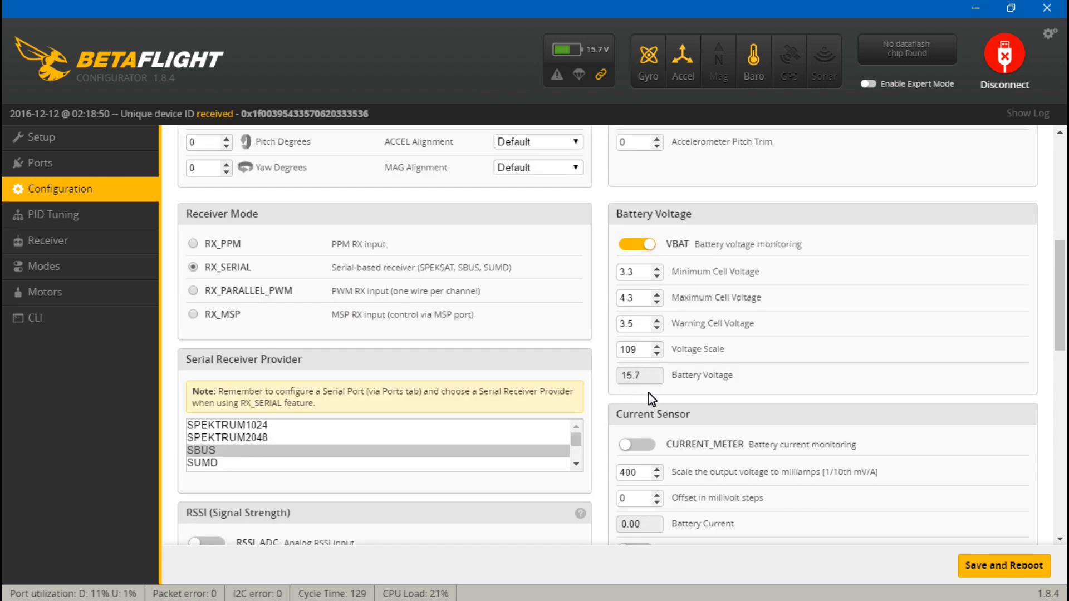
mouse_move(651, 386)
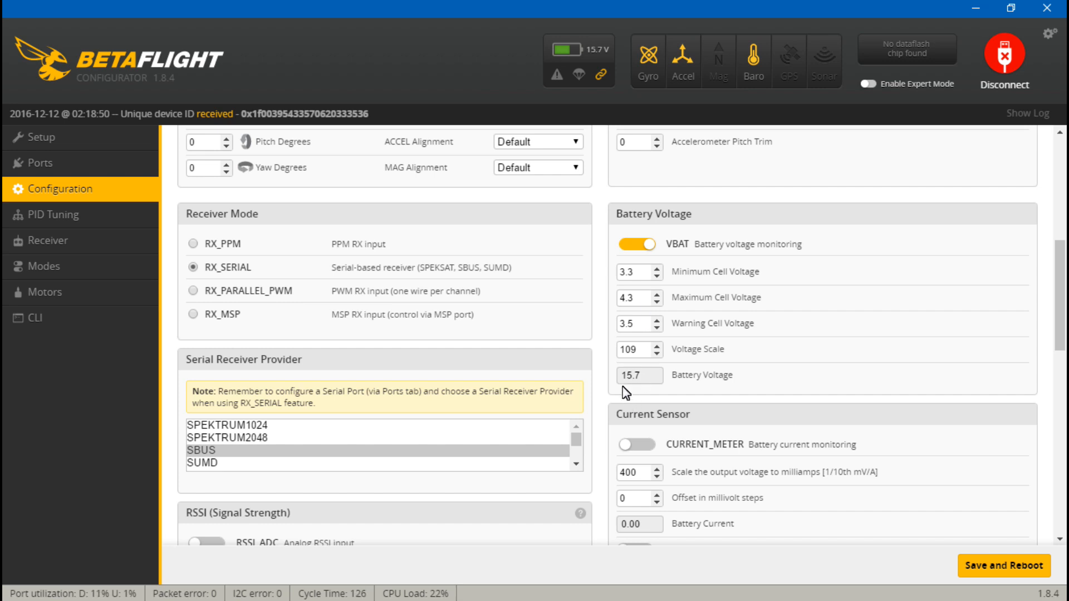
mouse_move(620, 394)
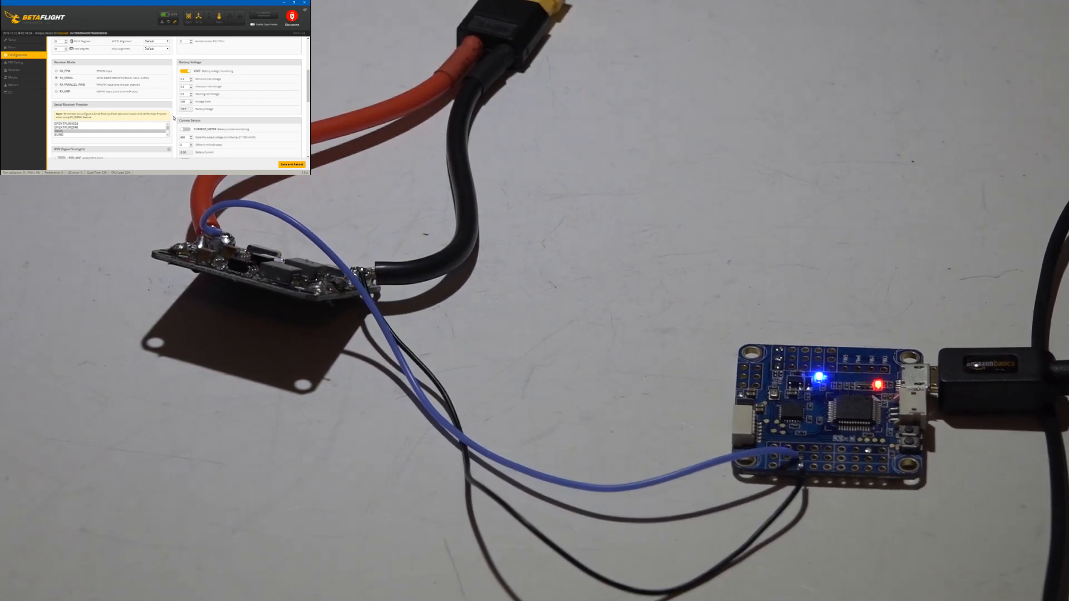
scroll("down", 3)
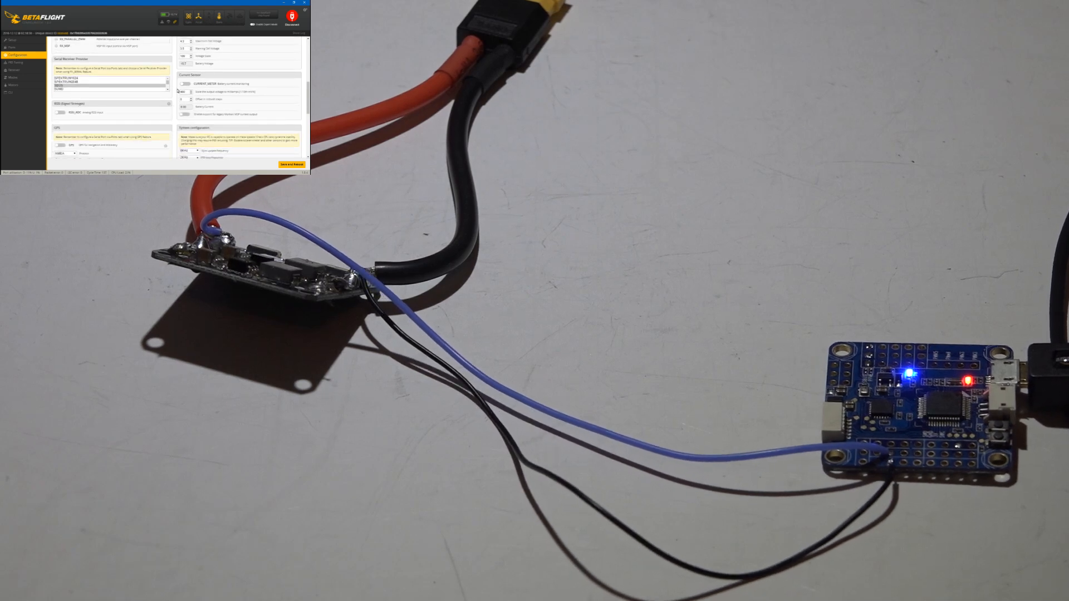